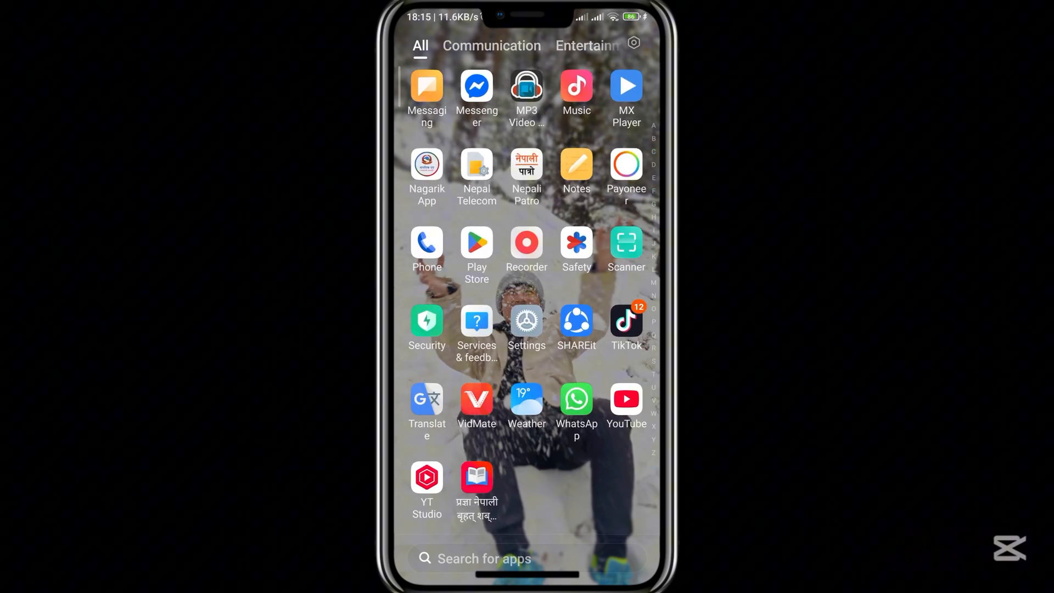
Choose the New version control centre style under Notifications & Control centre
click(526, 320)
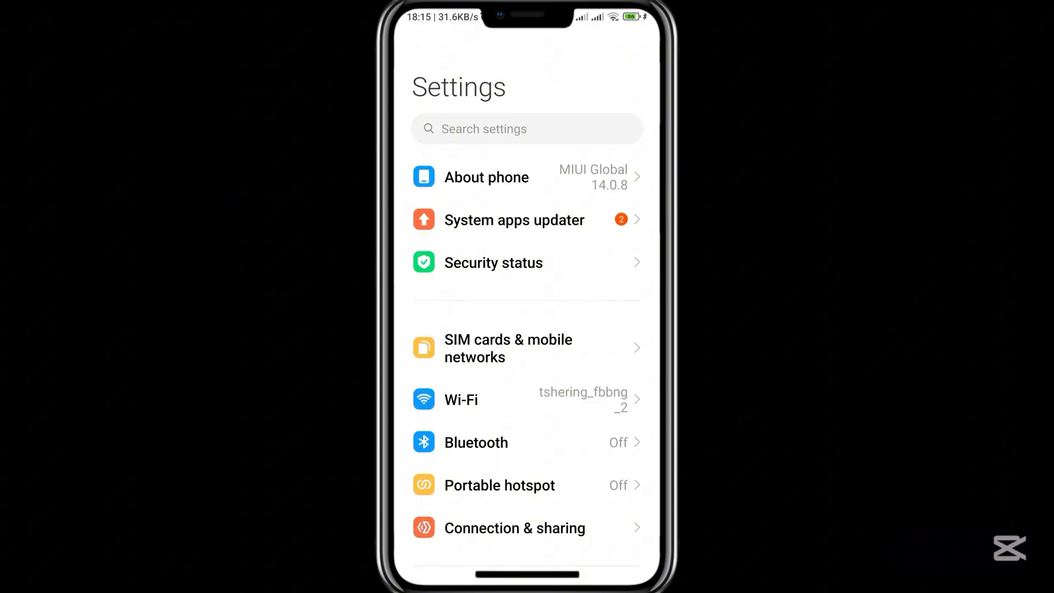
scroll(down, 3)
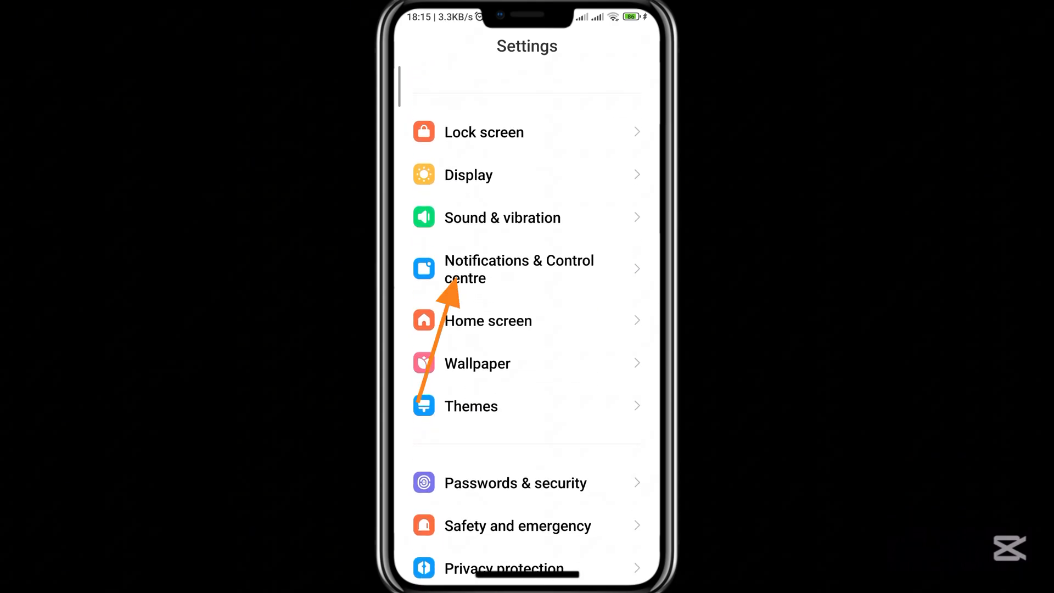
click(519, 269)
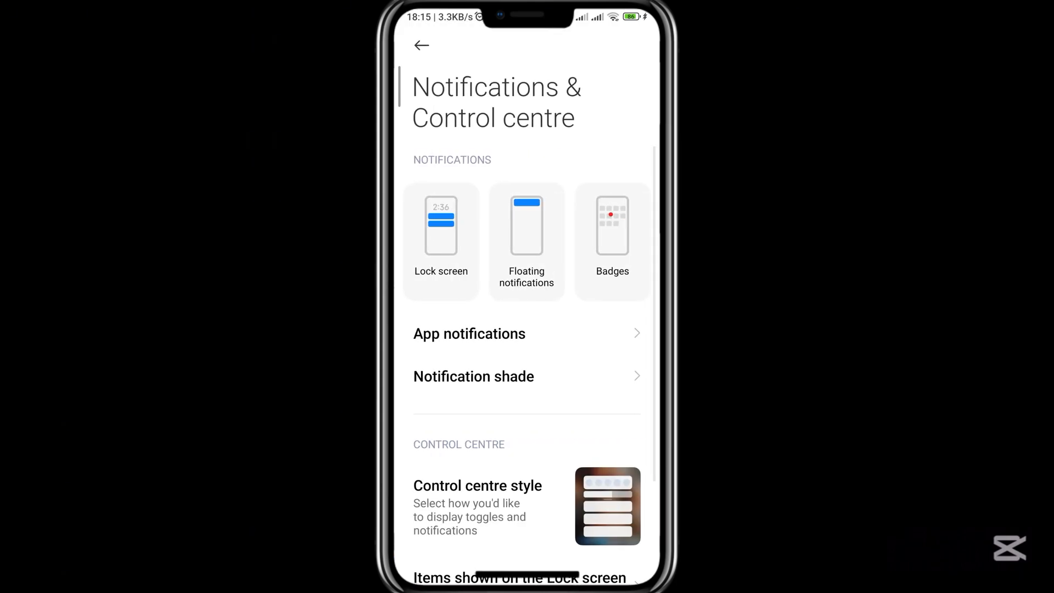
scroll(down, 3)
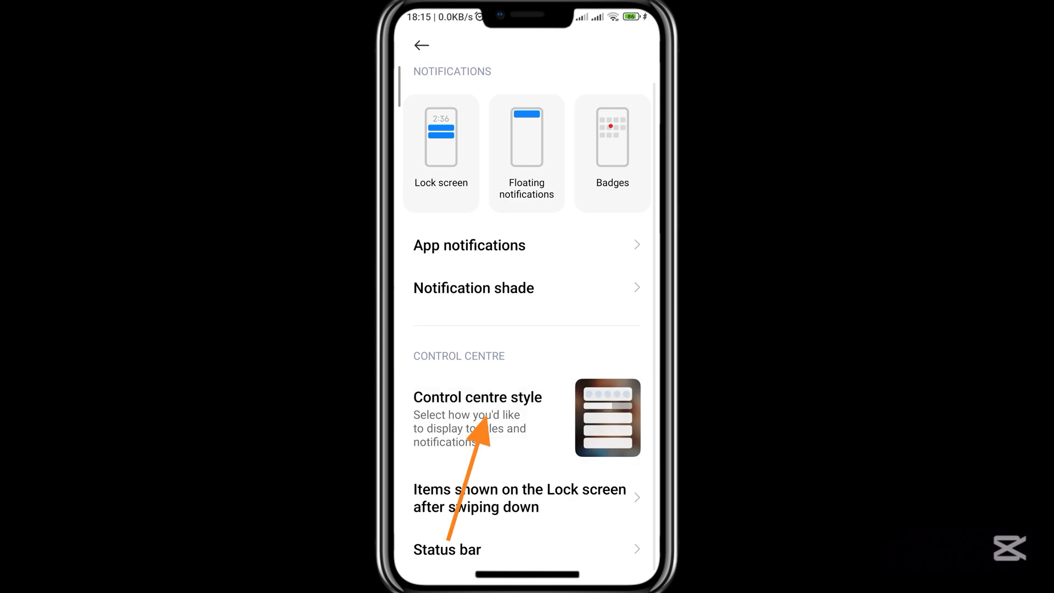
click(478, 417)
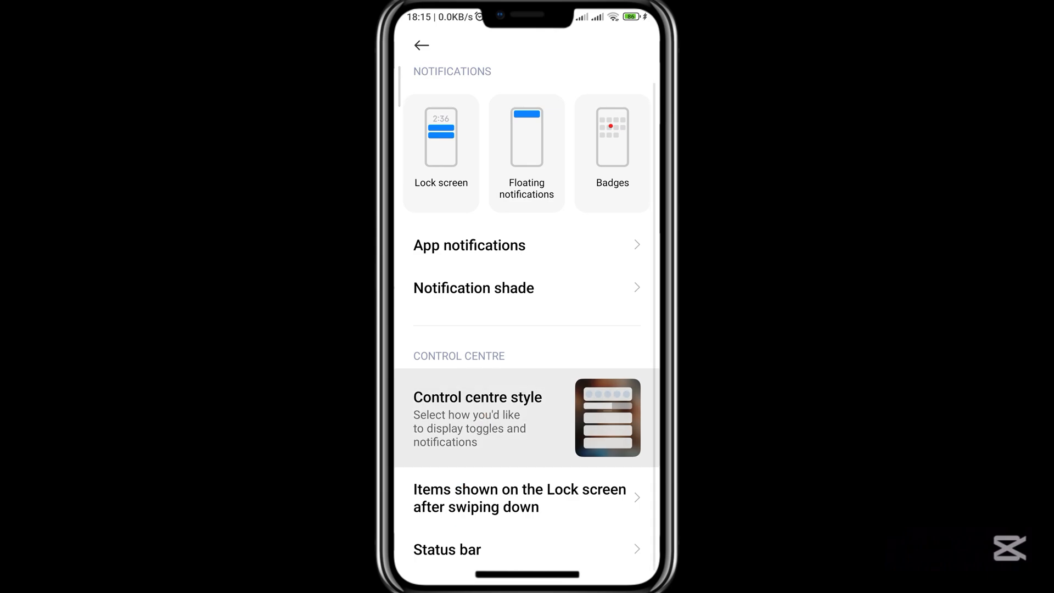
click(478, 417)
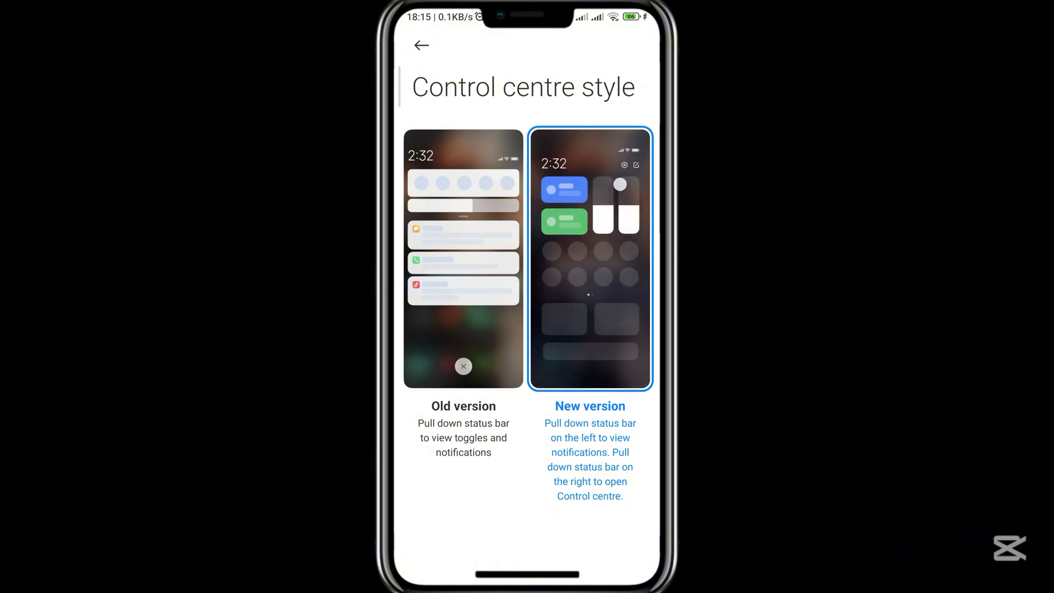
Pull down the new-style control centre from the home screen, then bring up Recents
click(421, 45)
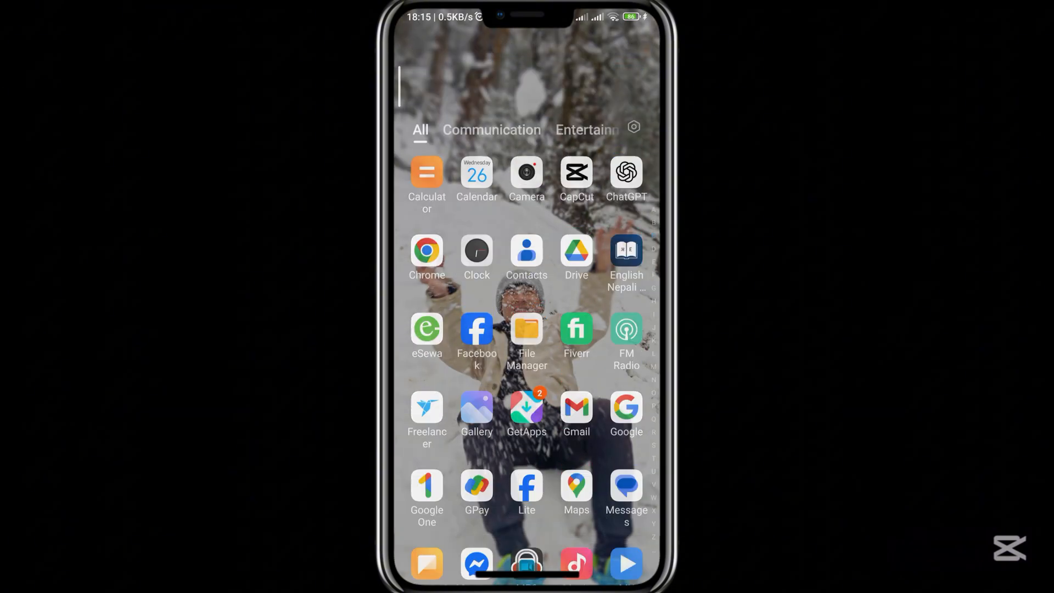
scroll(down, 3)
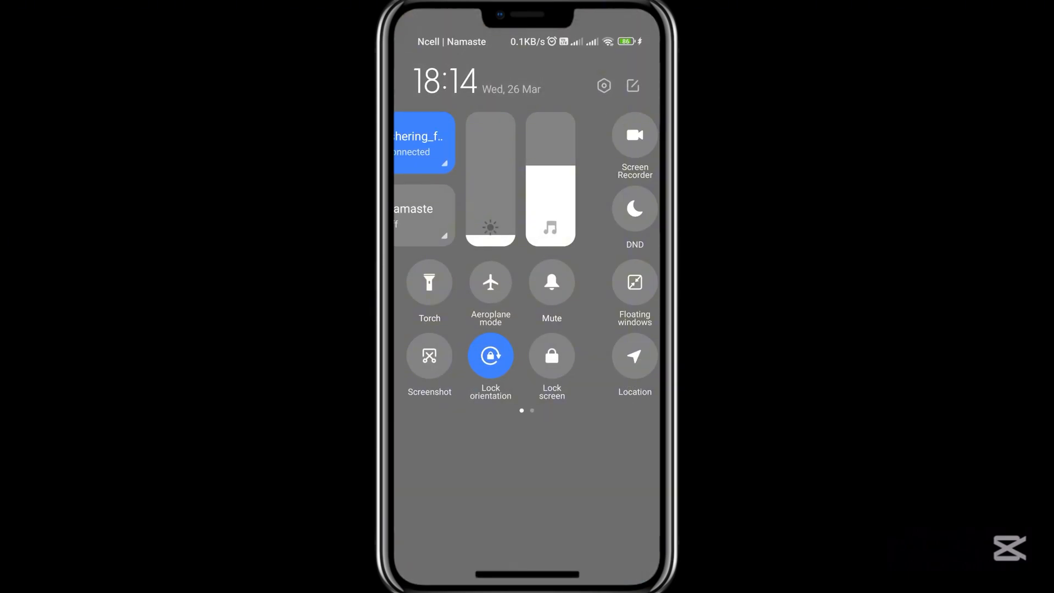
scroll(left, 3)
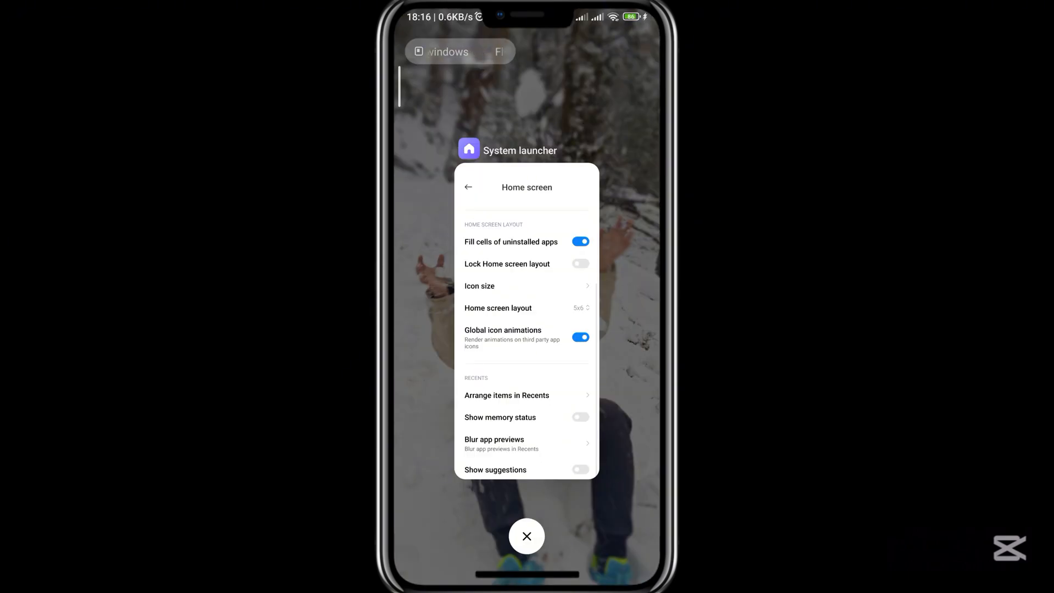
Reopen the Settings app from its Recents card
click(526, 536)
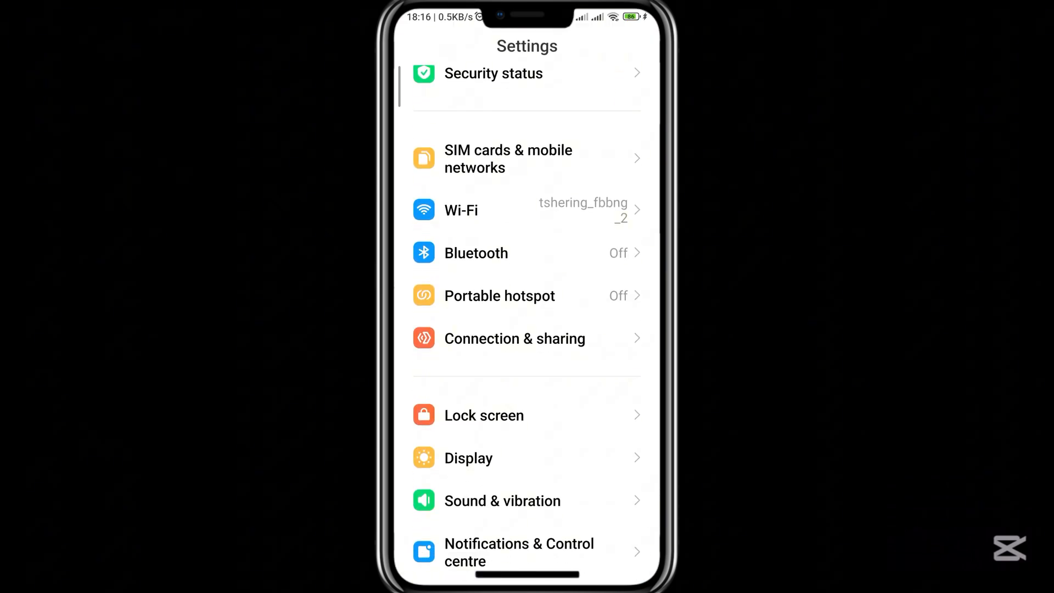
Turn on Show memory status in Home screen settings so Recents shows available memory
scroll(down, 3)
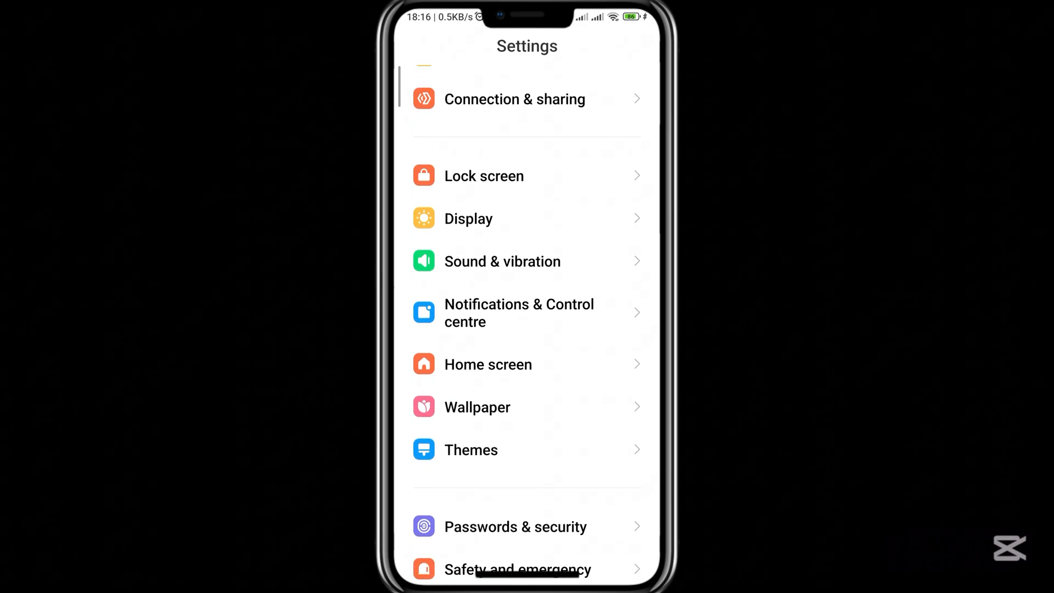
click(487, 365)
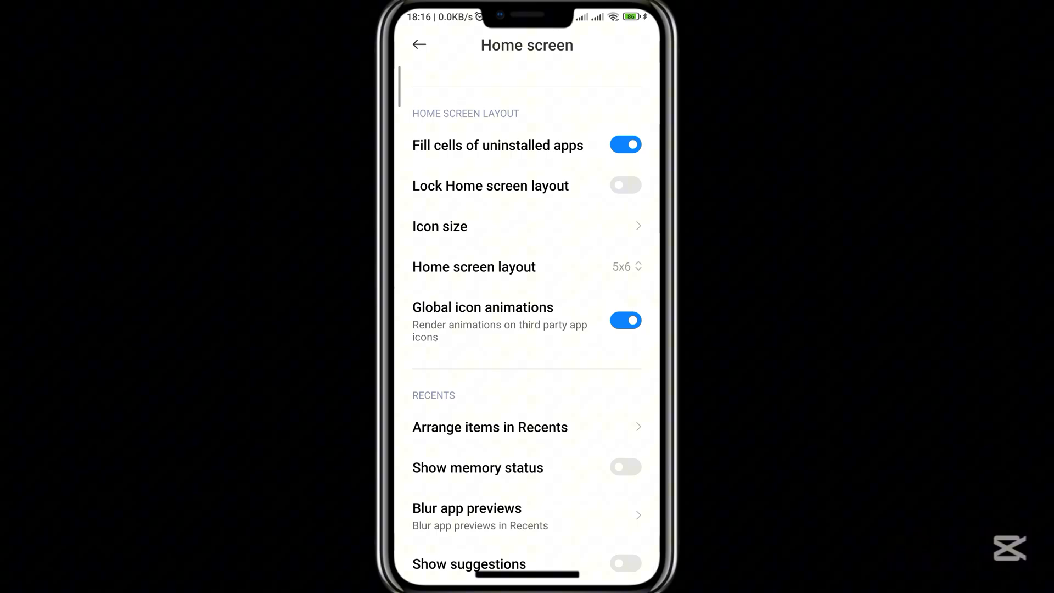
click(625, 467)
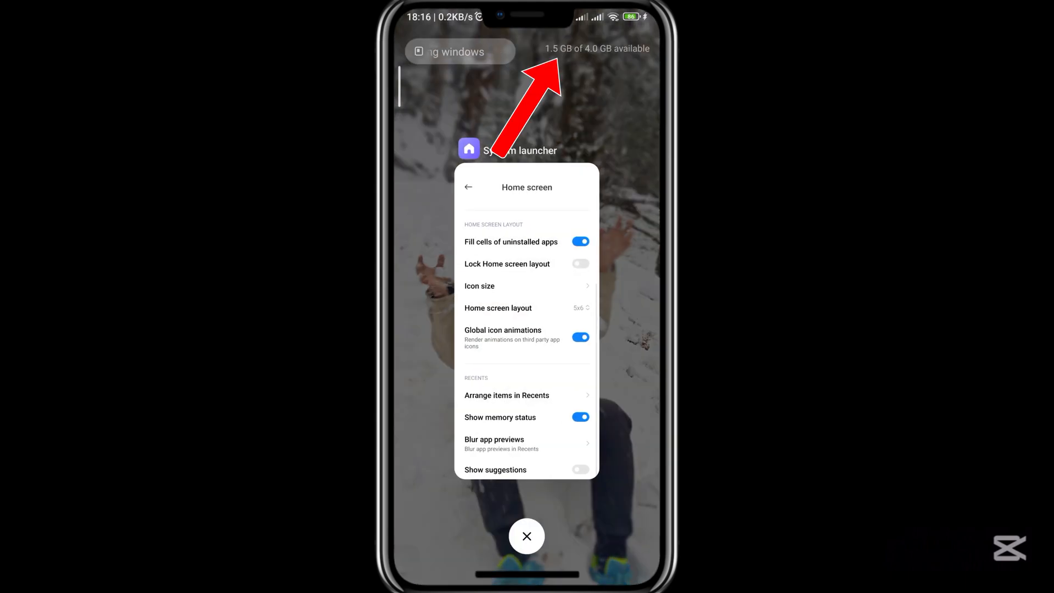
Return to the Settings main list from its Recents card
click(526, 535)
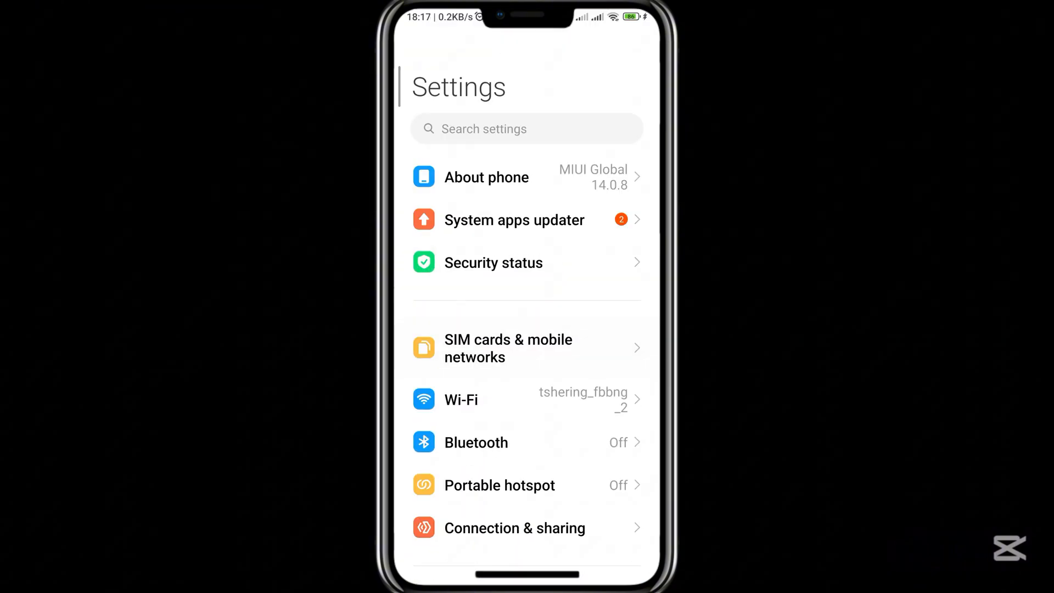
View Detailed info and specs under About phone, scrolling to the 4.0 GB RAM entry
click(487, 177)
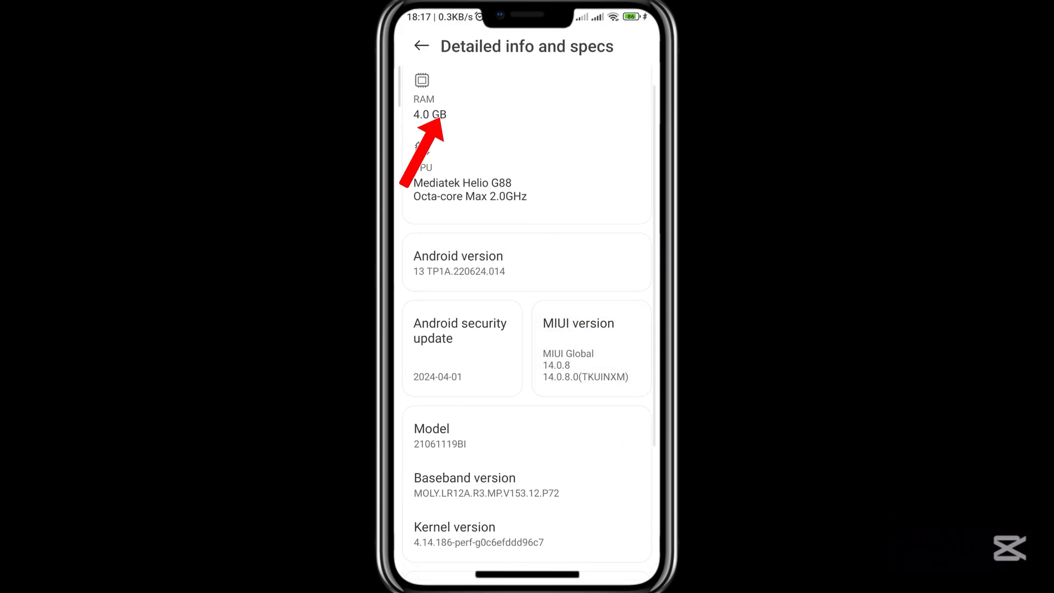
scroll(down, 3)
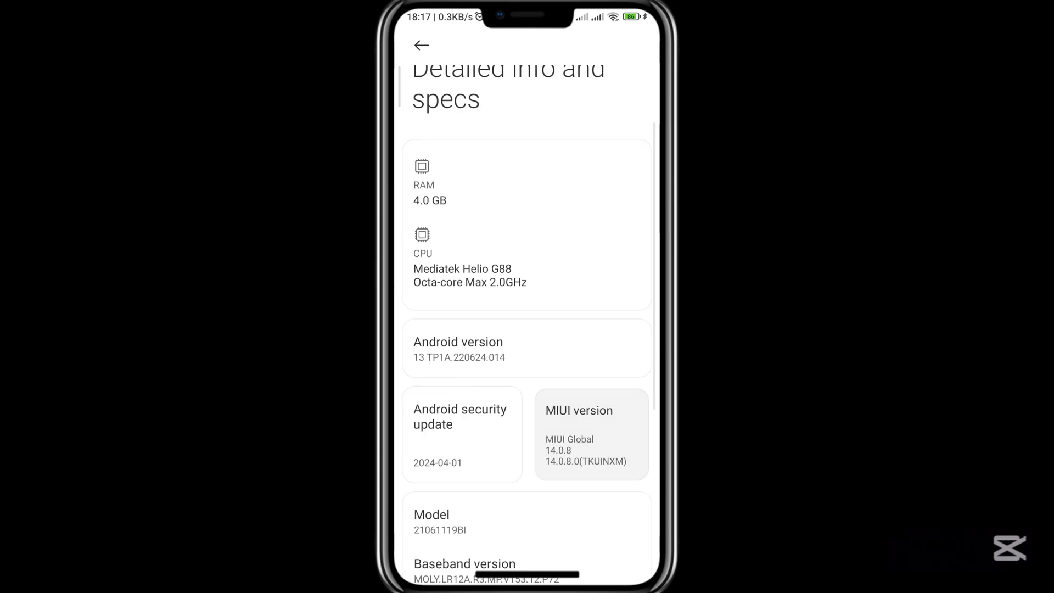
scroll(down, 3)
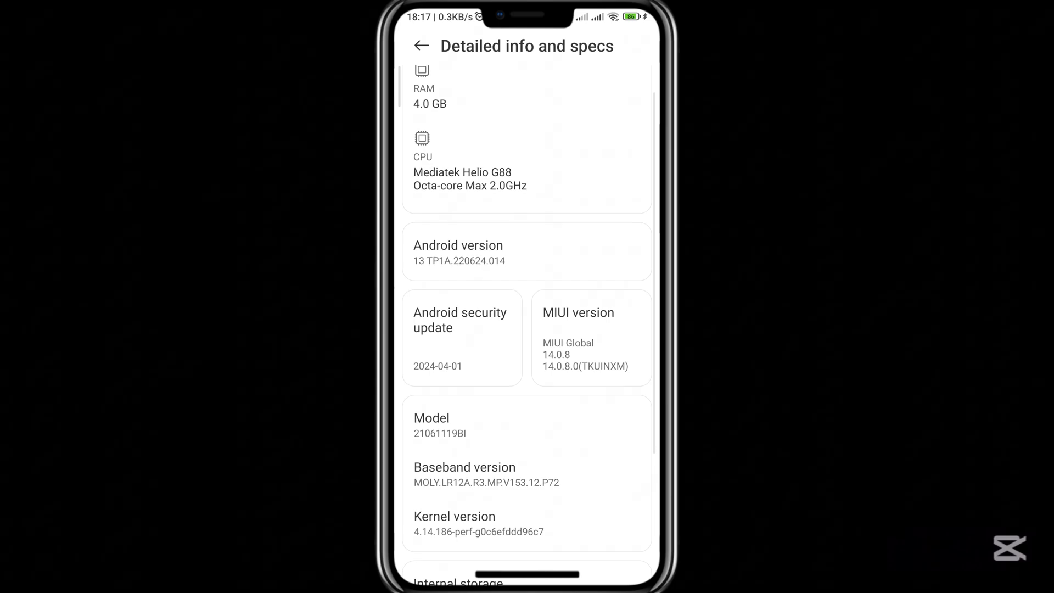
scroll(down, 3)
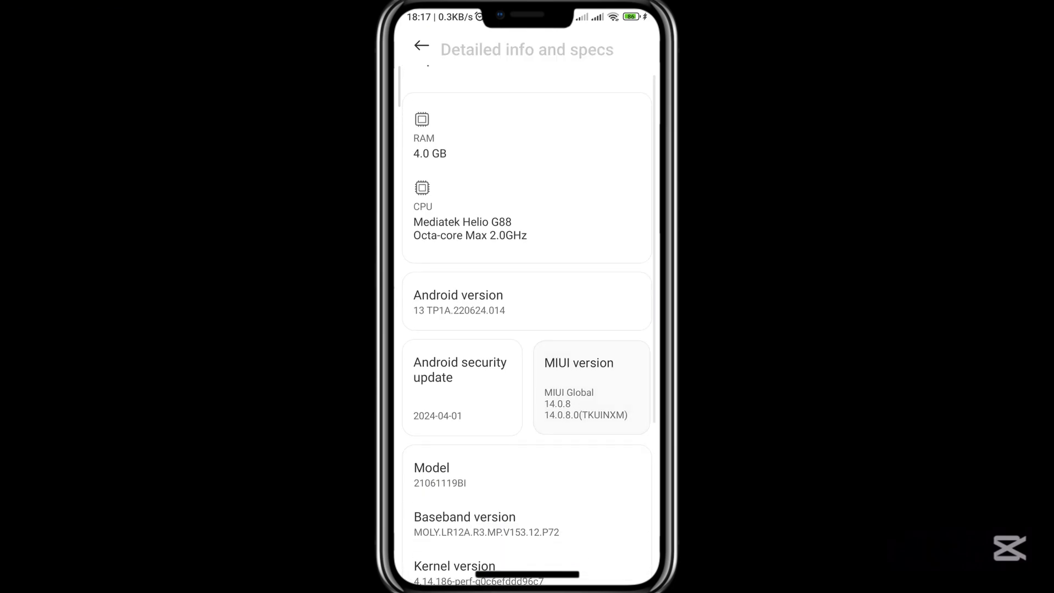
scroll(down, 3)
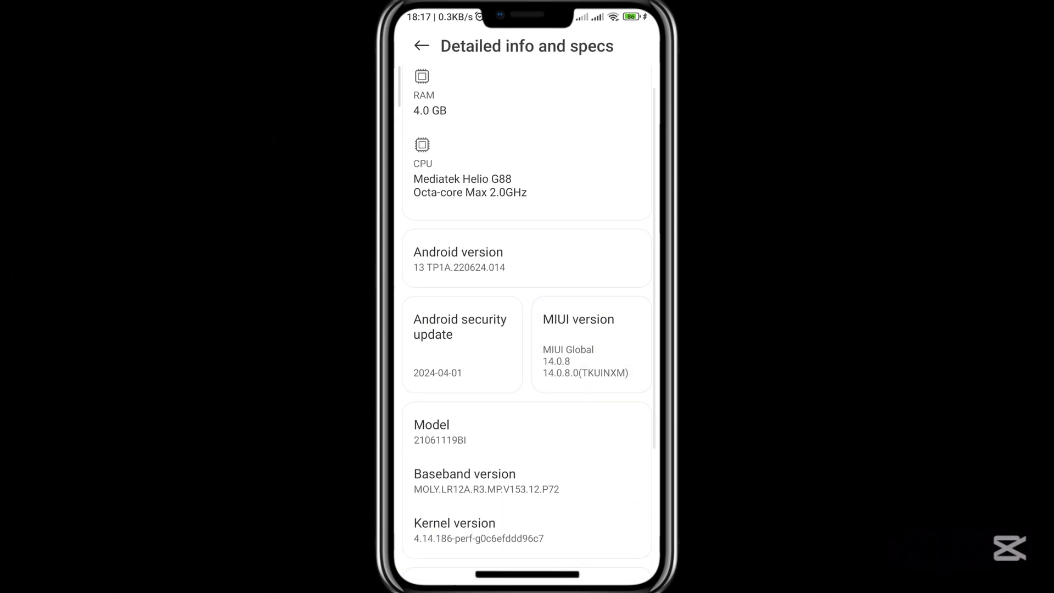